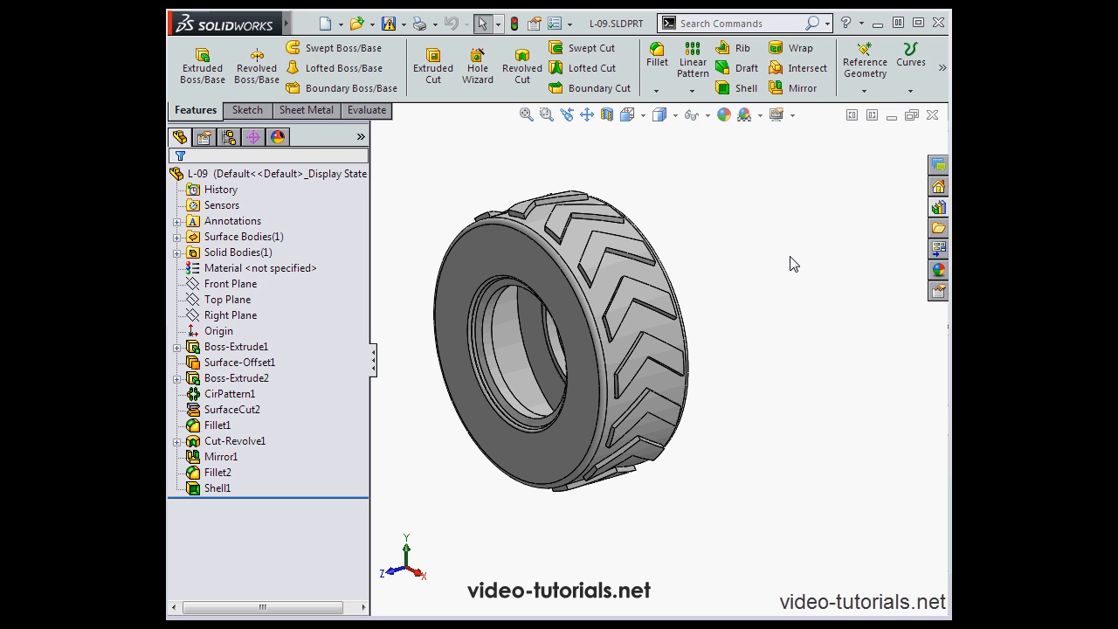
mouse_move(724, 231)
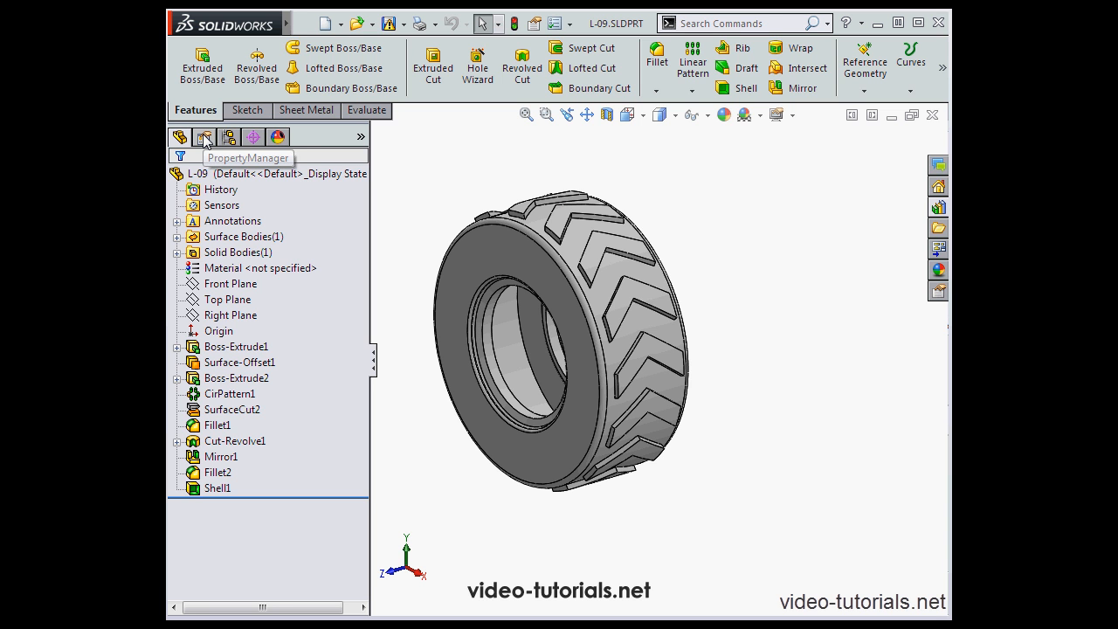
Float the PropertyManager out of the left pane, then dock it back onto the left side
click(205, 136)
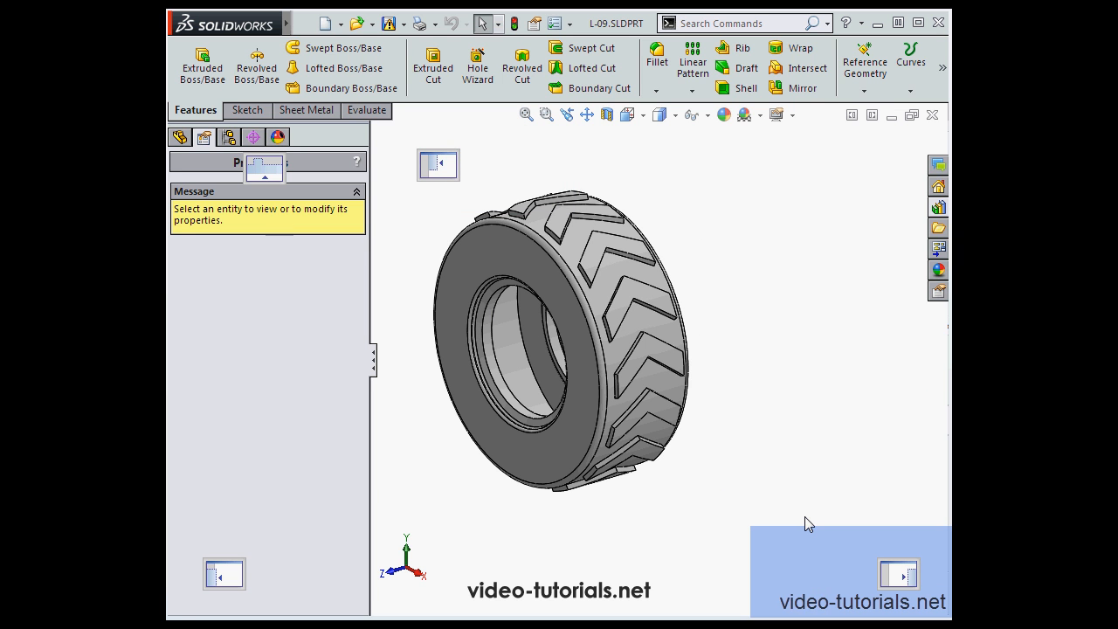
click(178, 136)
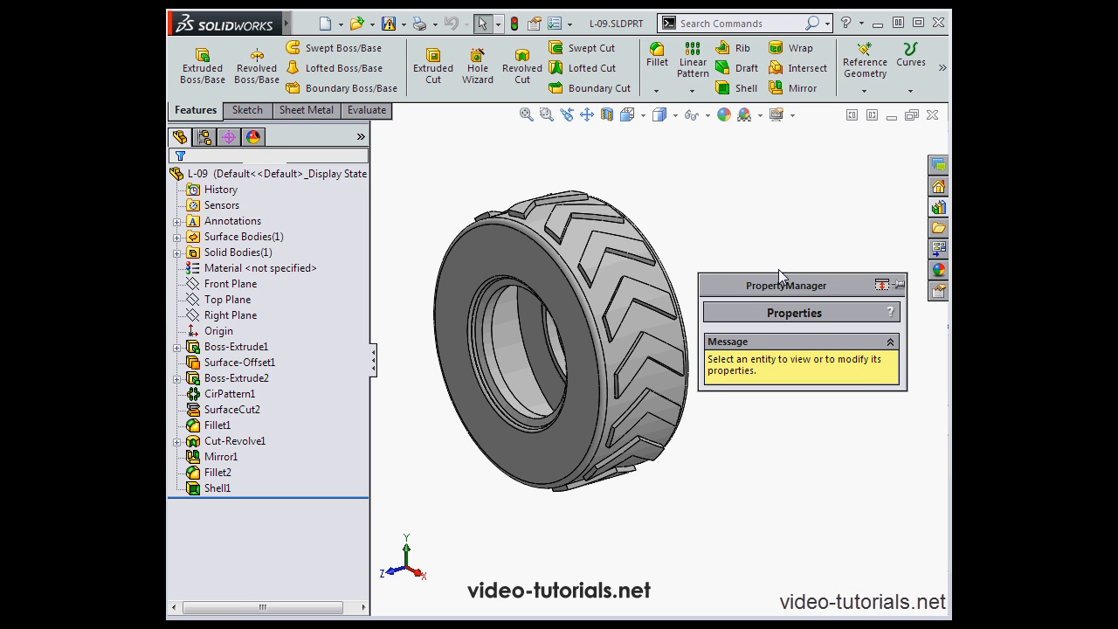
drag(783, 276, 423, 187)
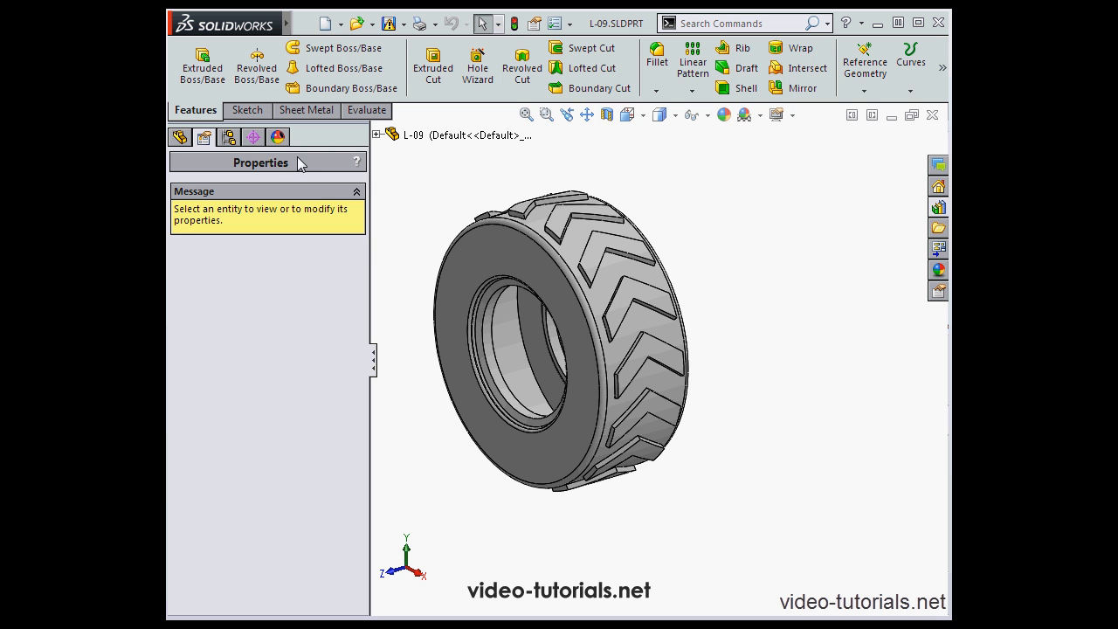
mouse_move(367, 110)
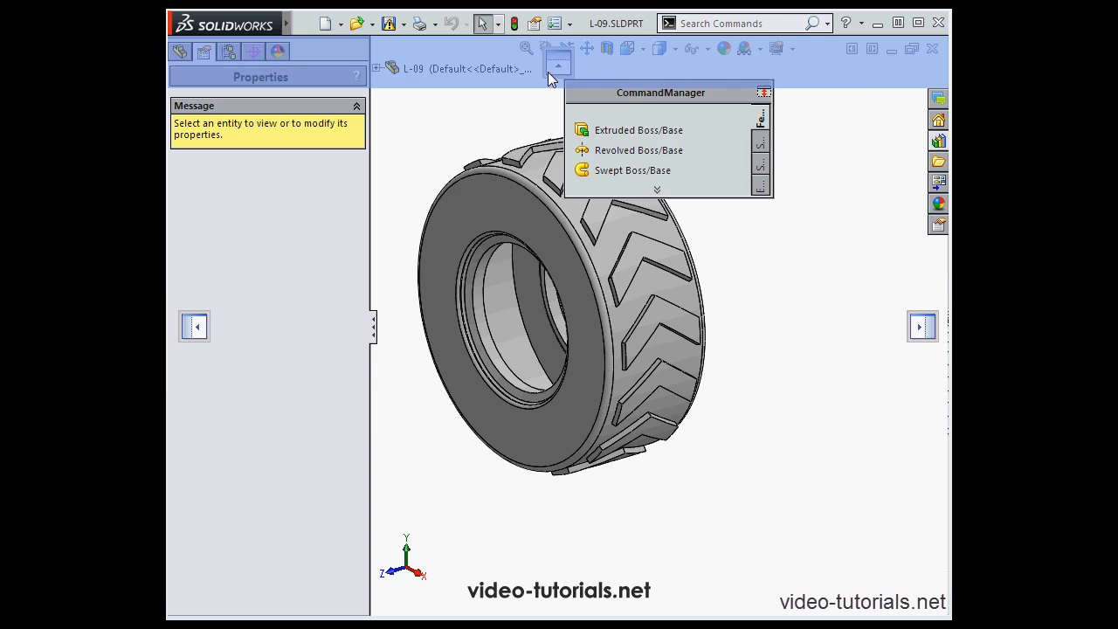
drag(661, 93, 573, 185)
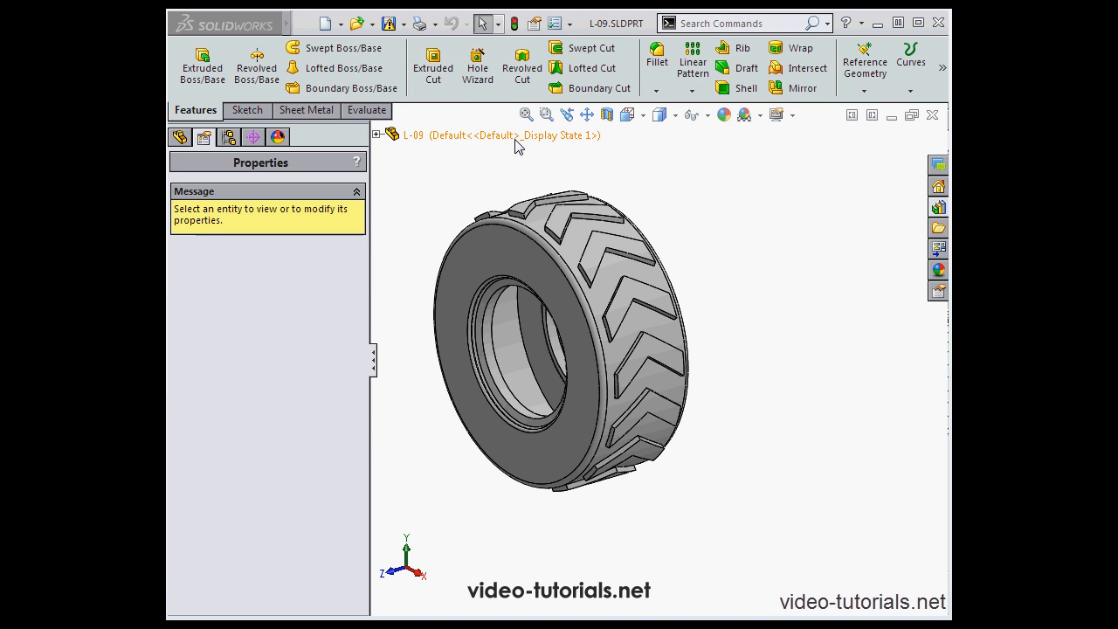
Show the Task Pane on the SolidWorks Forum, then switch it to SolidWorks Resources
click(937, 269)
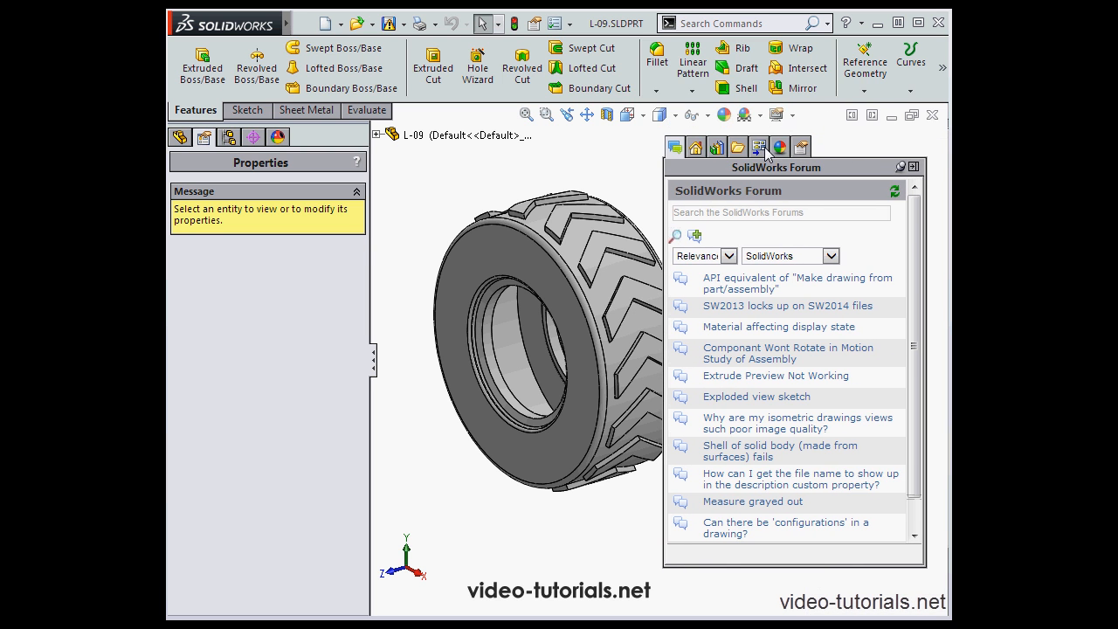
mouse_move(740, 166)
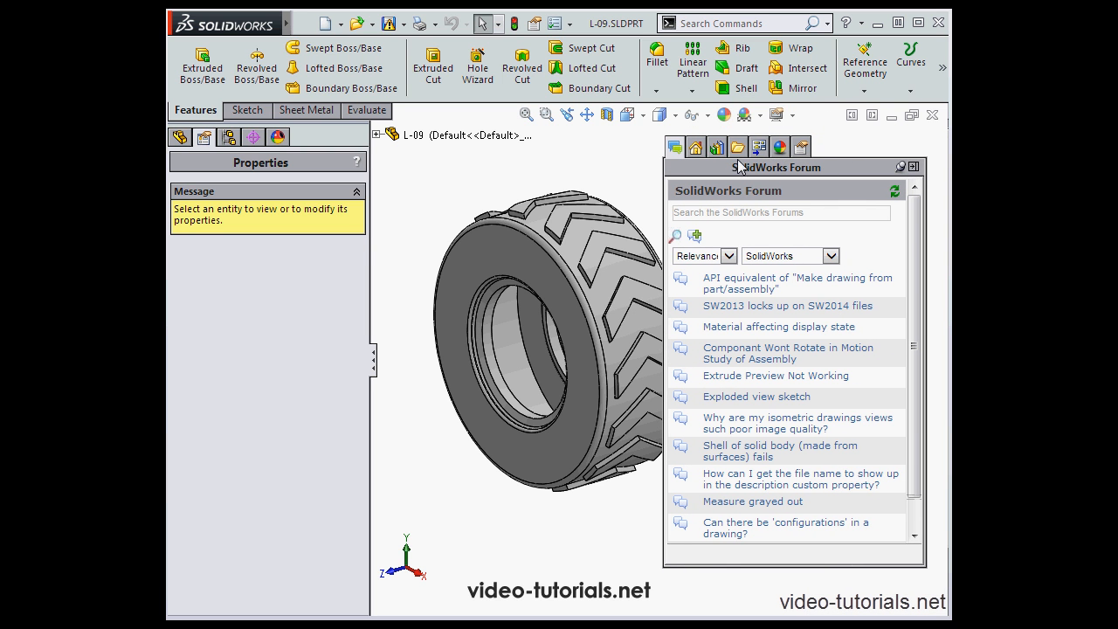
mouse_move(718, 178)
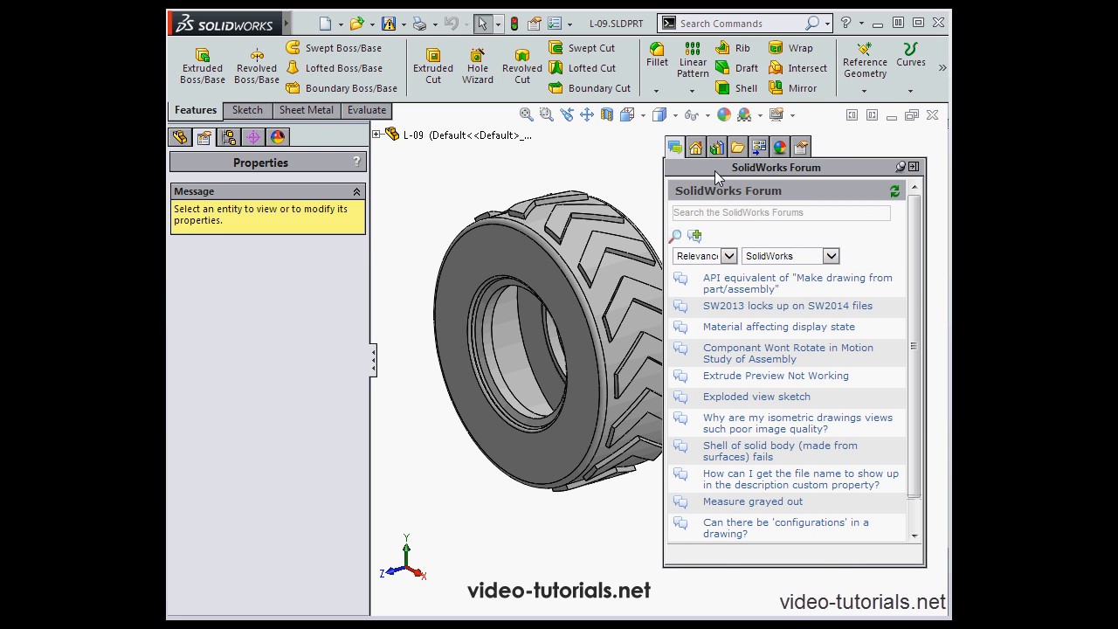
mouse_move(679, 223)
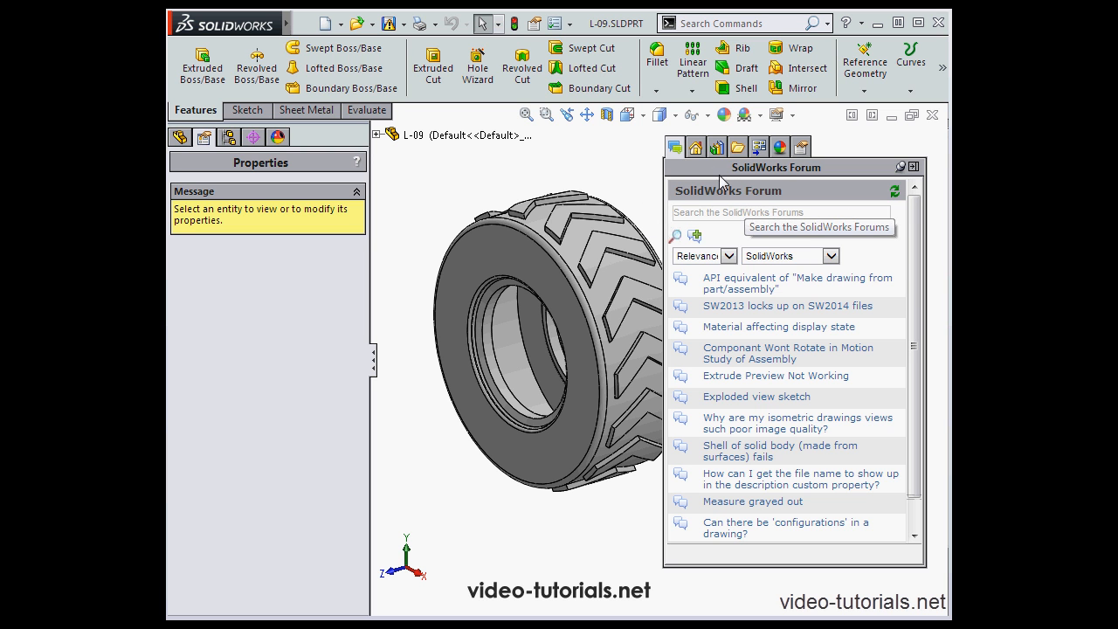
click(695, 147)
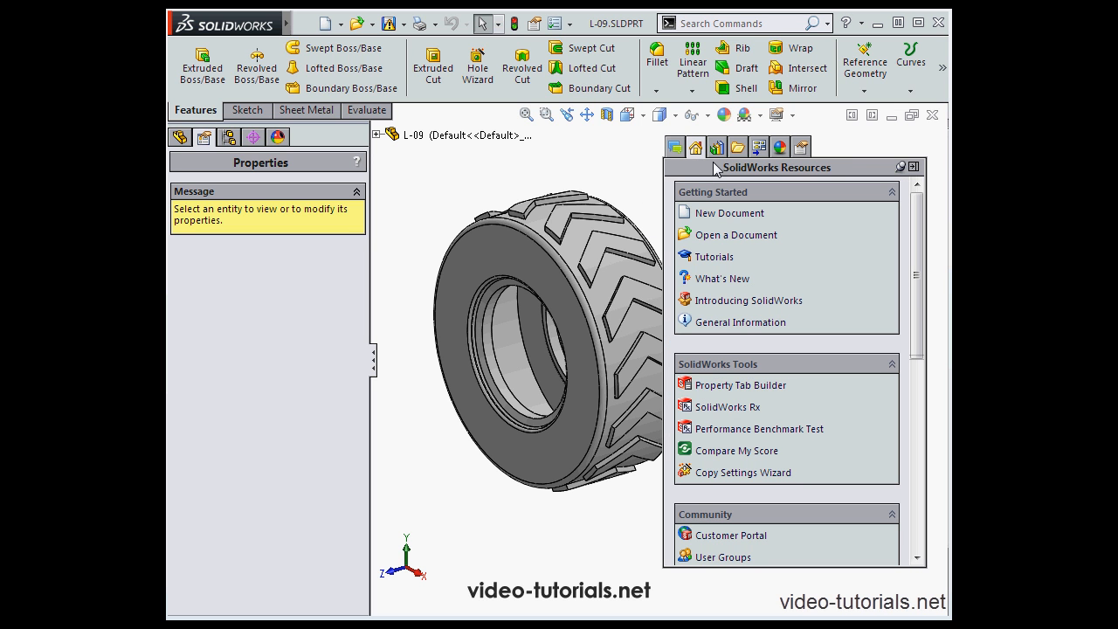
mouse_move(717, 170)
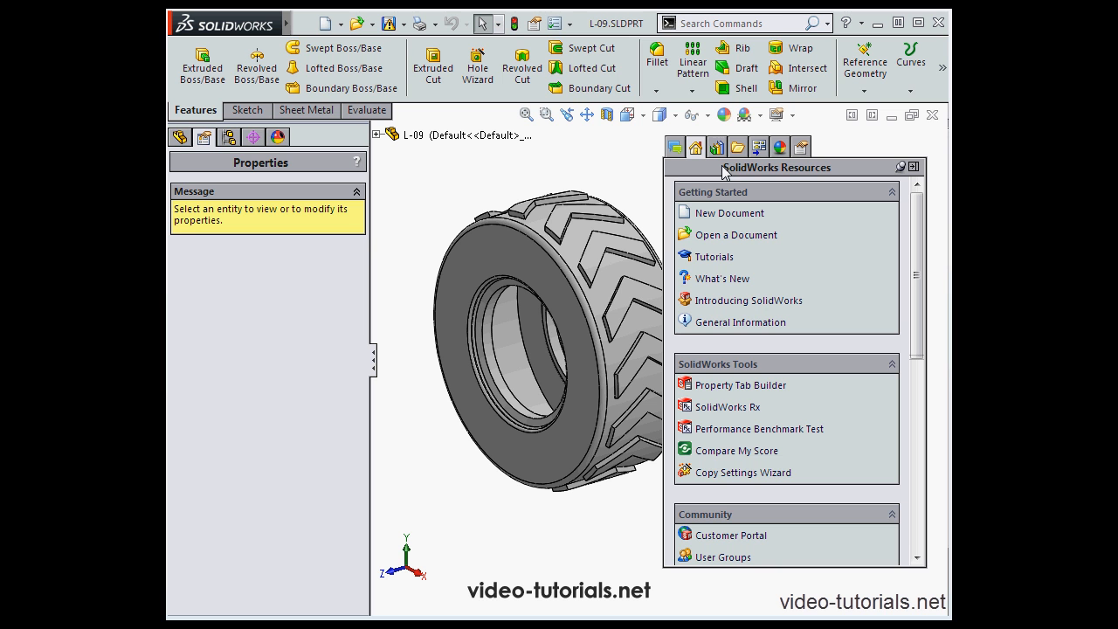
mouse_move(725, 173)
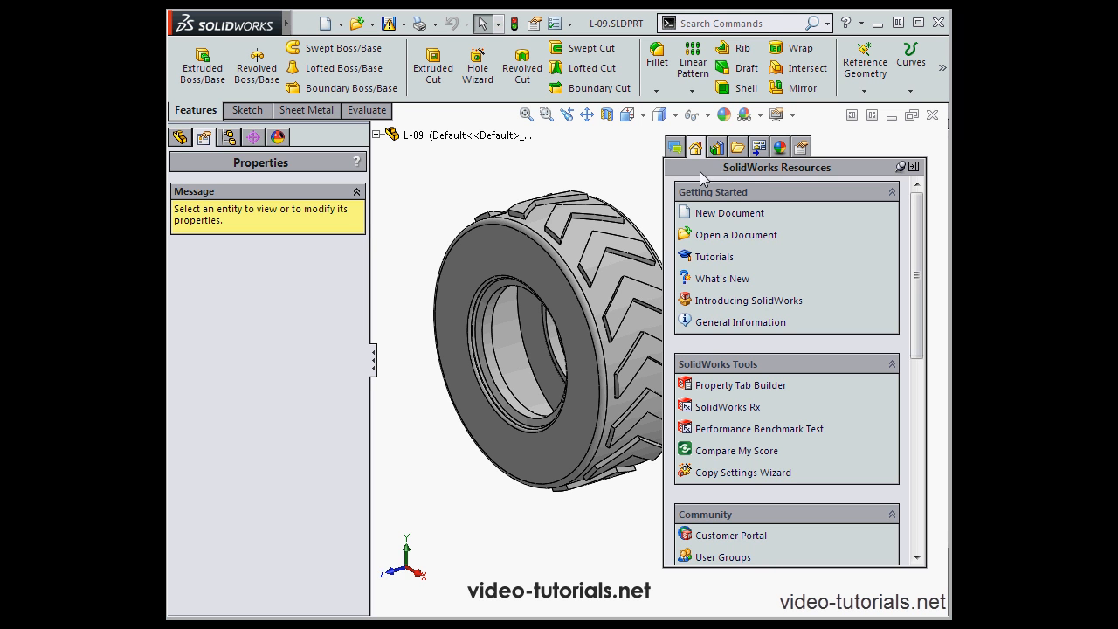
Switch to the Design Library and expand 3D ContentCentral into Supplier Content and User Library
click(717, 147)
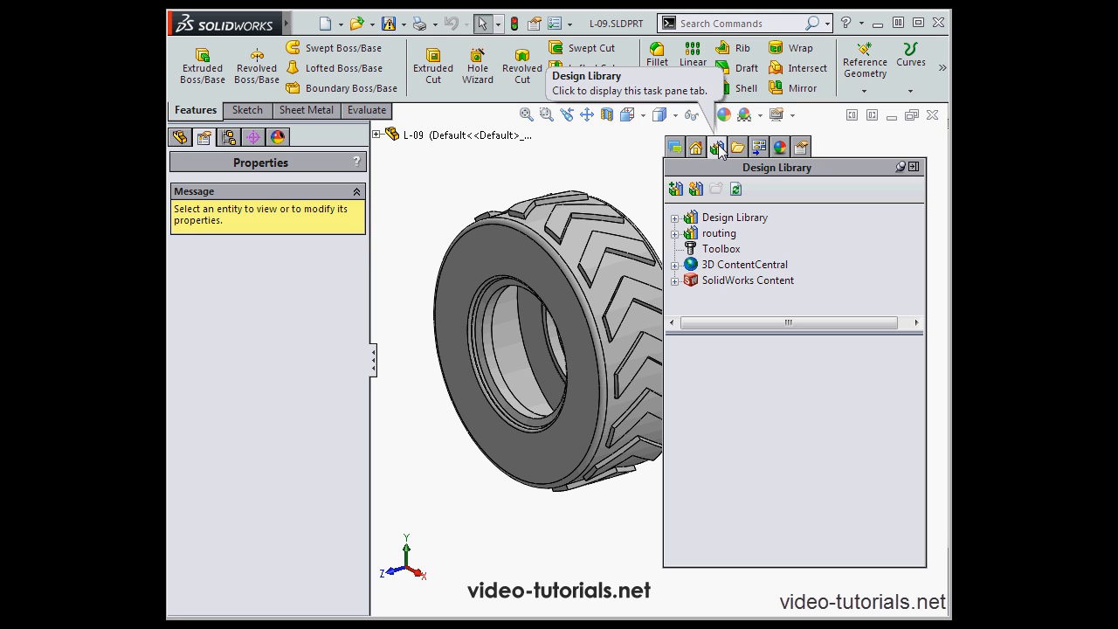
mouse_move(777, 258)
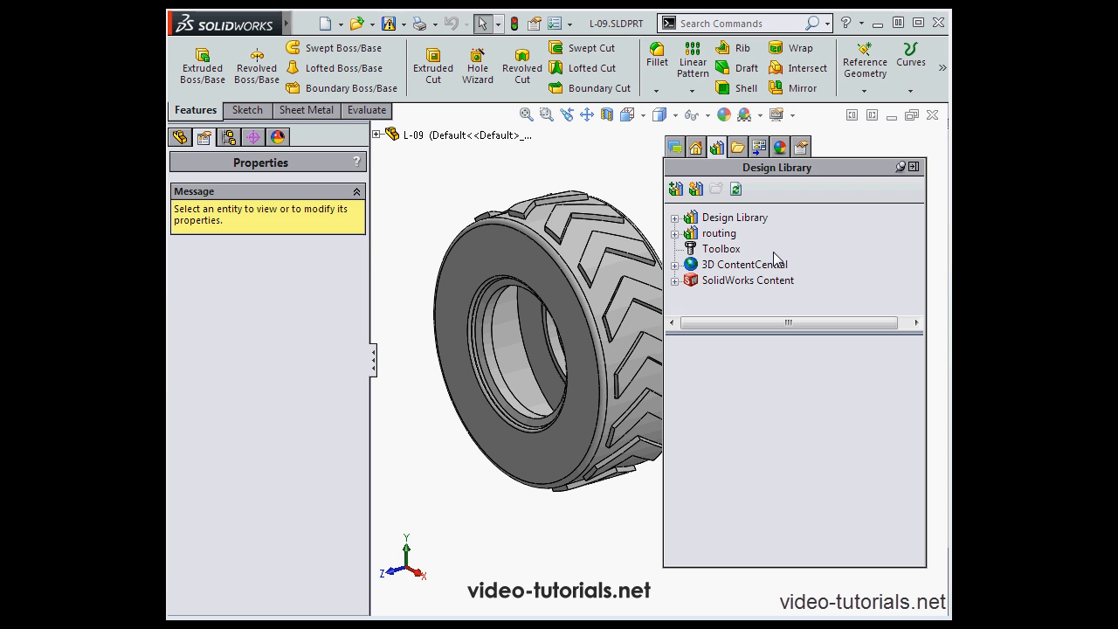
mouse_move(779, 241)
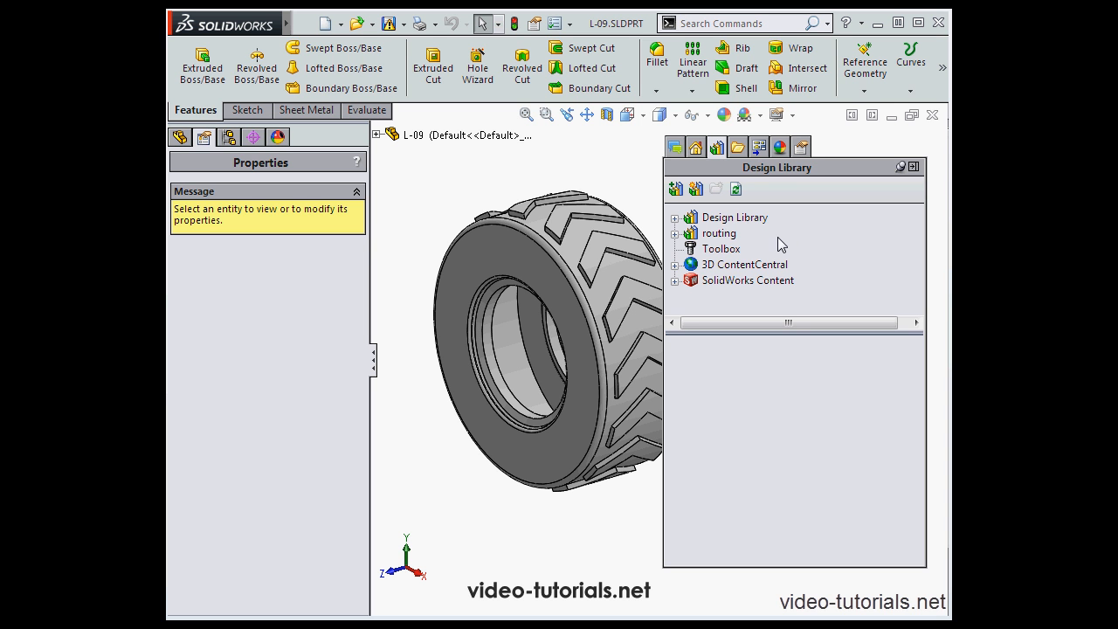
mouse_move(753, 248)
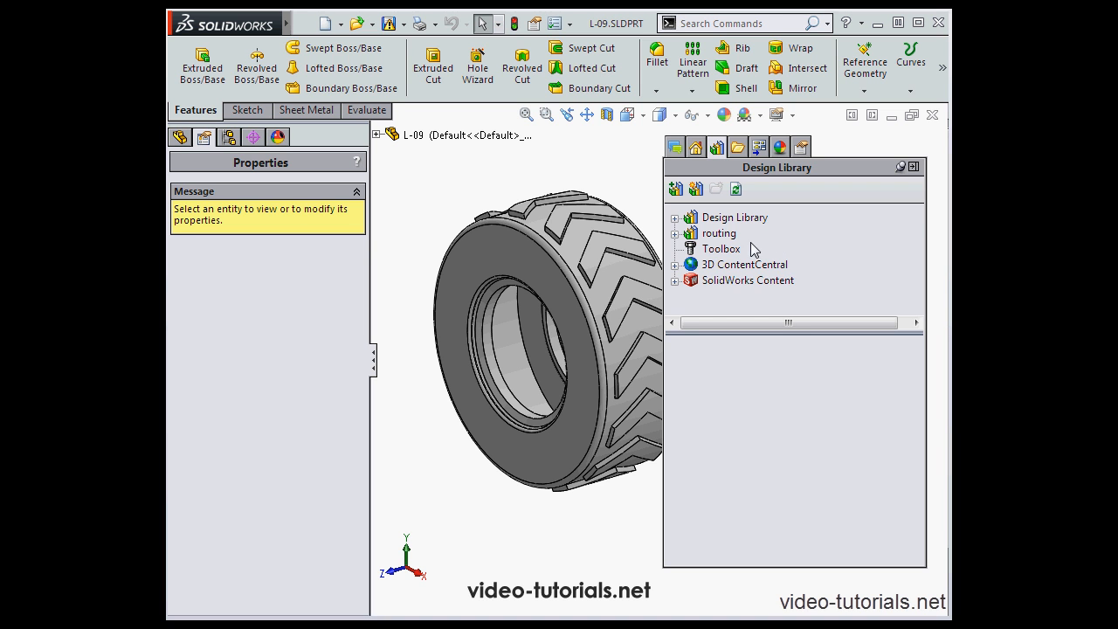
click(674, 266)
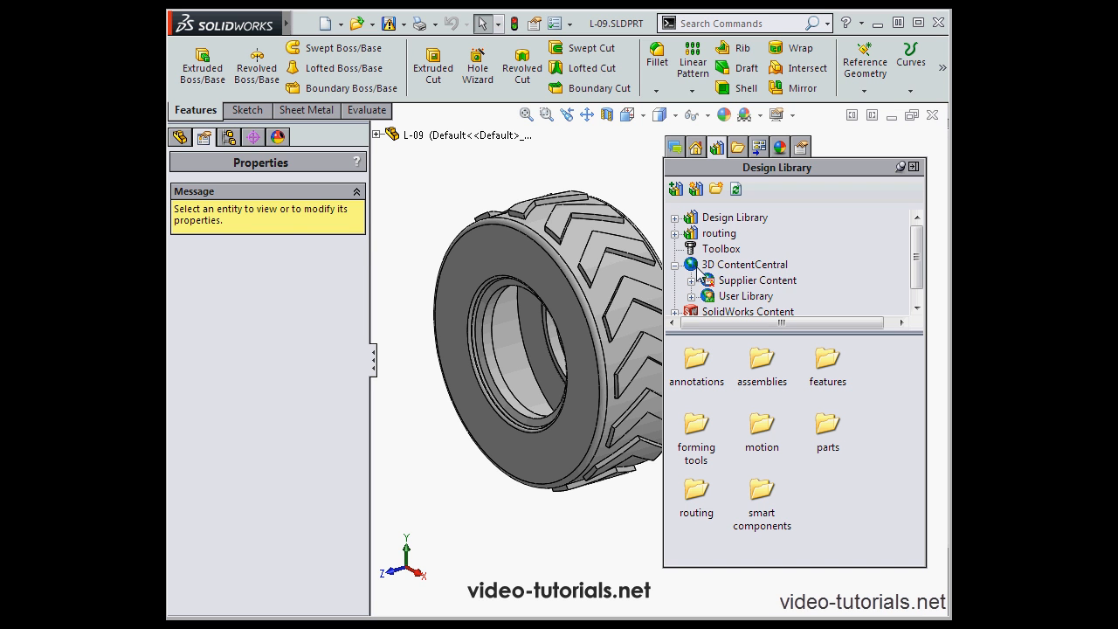
mouse_move(713, 269)
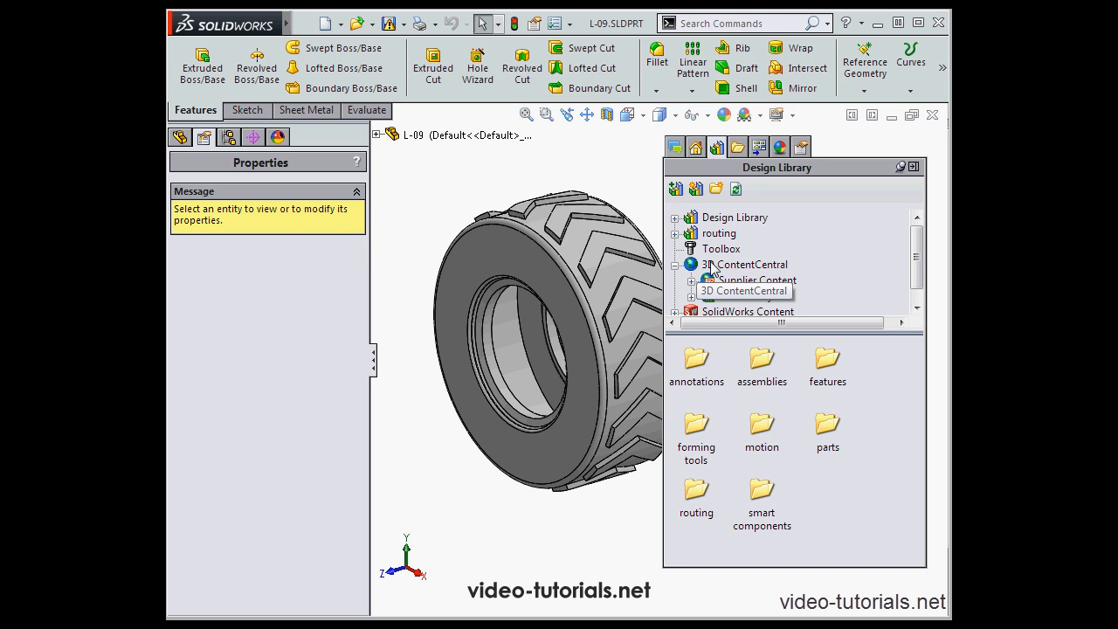
click(676, 264)
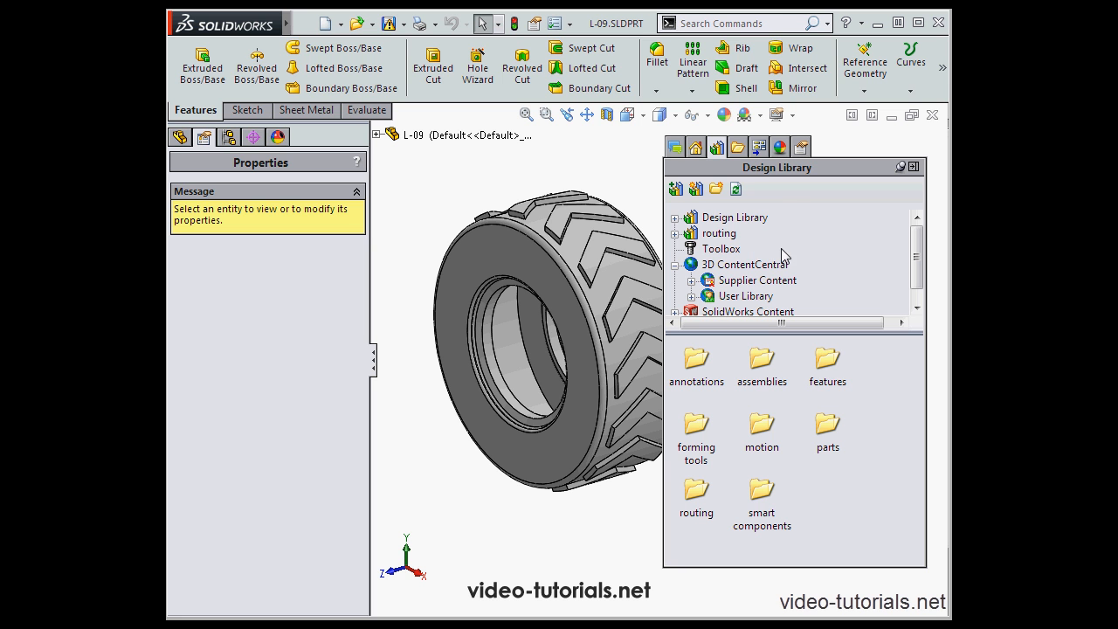
mouse_move(786, 238)
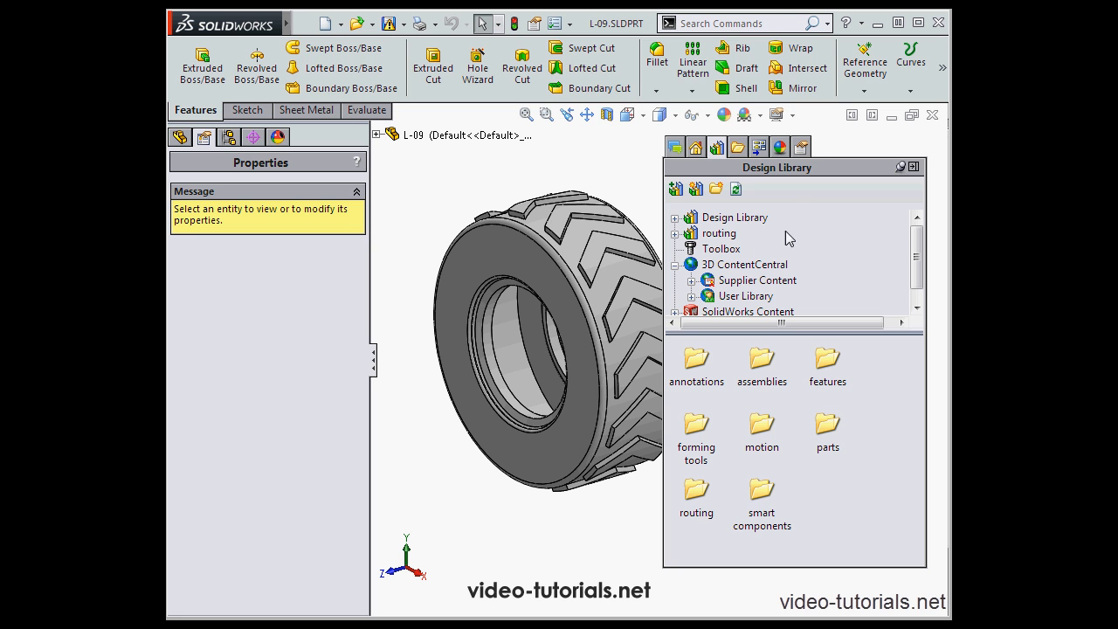
Browse File Explorer, then Appearances(color) and Plastic in the Appearances library, collapsing them again
click(718, 147)
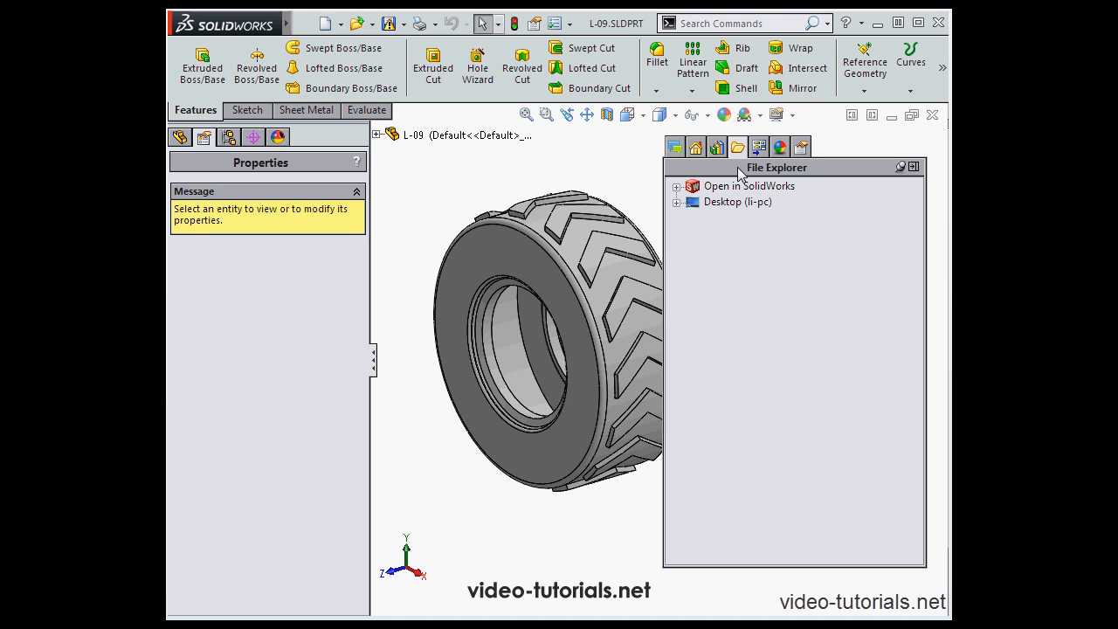
mouse_move(773, 200)
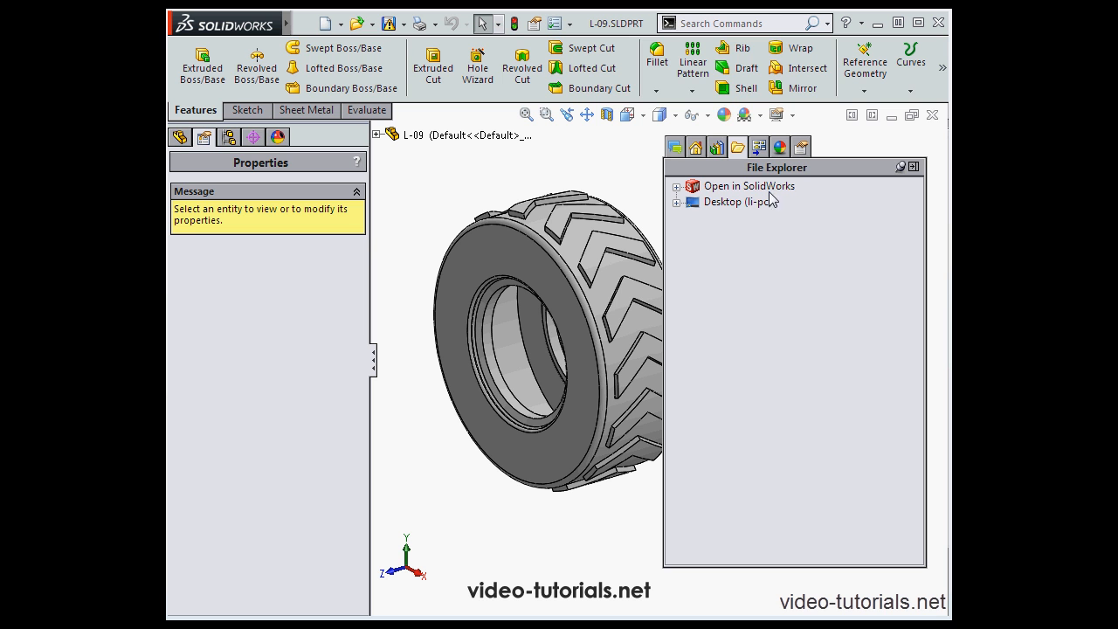
mouse_move(760, 147)
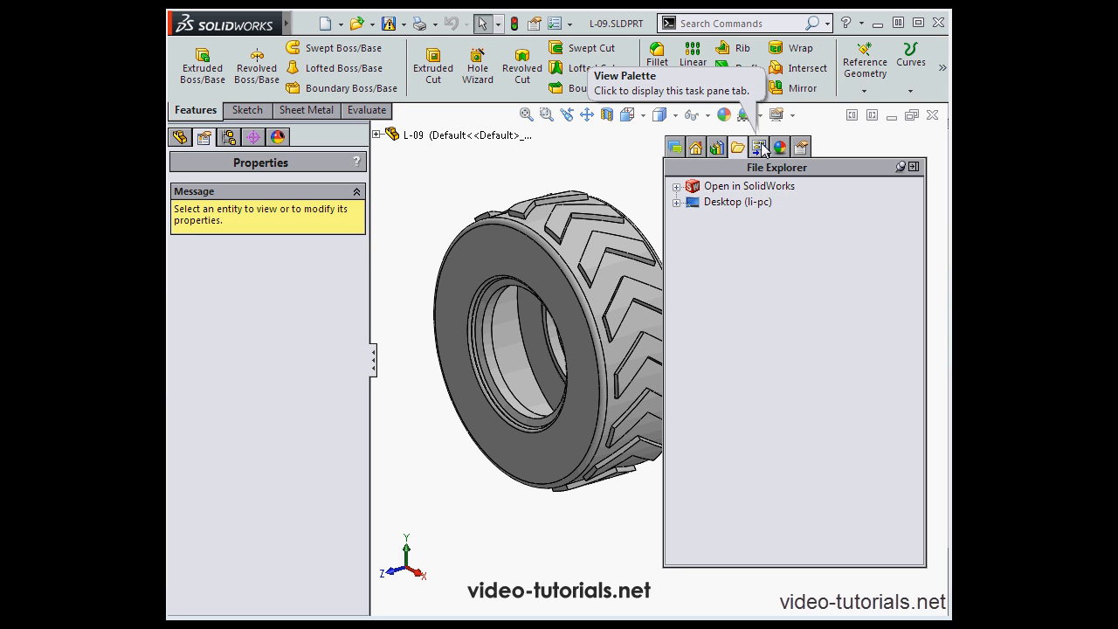
click(779, 147)
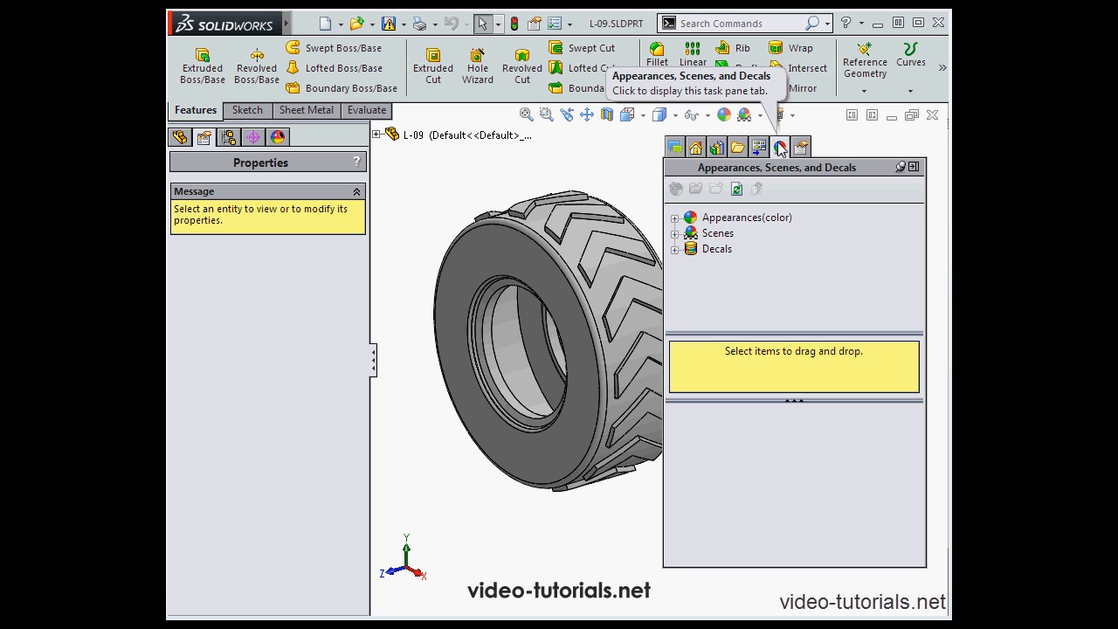
mouse_move(681, 234)
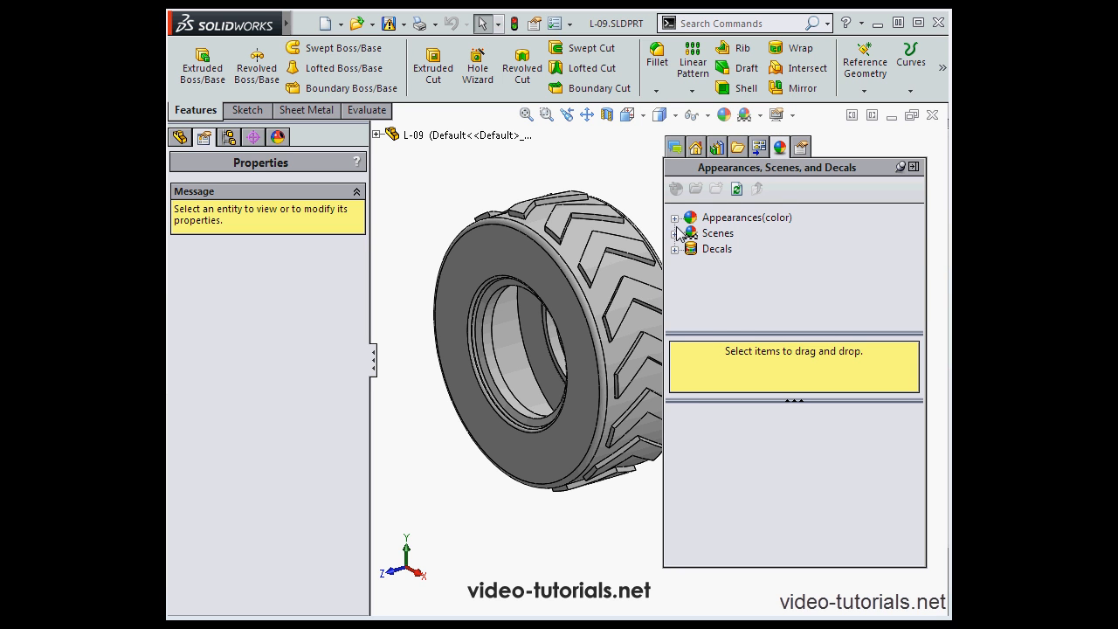
click(674, 217)
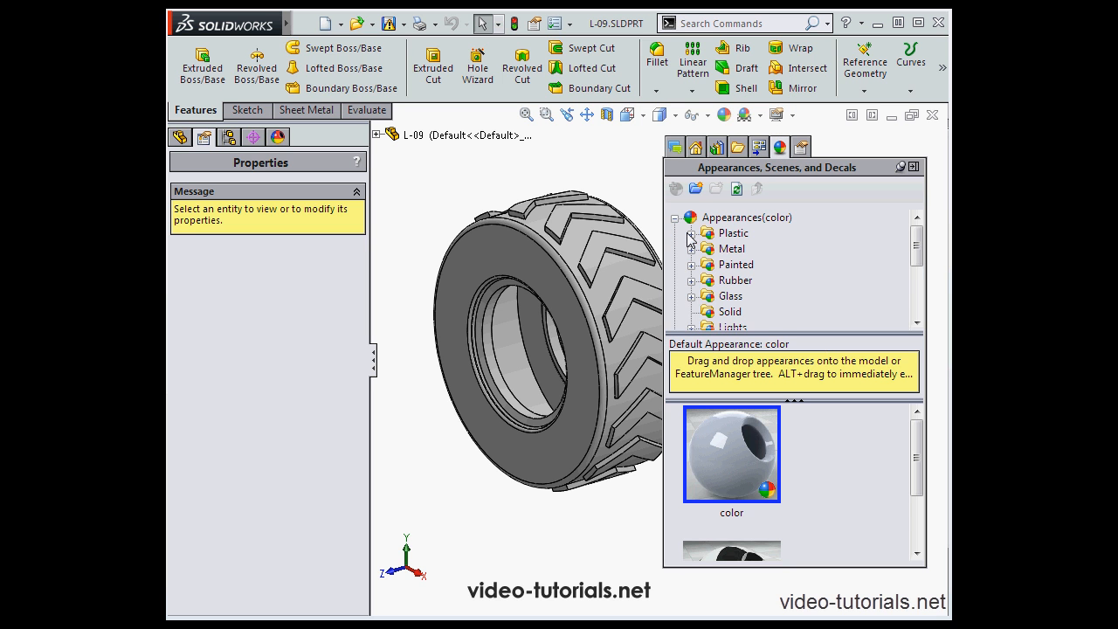
click(692, 234)
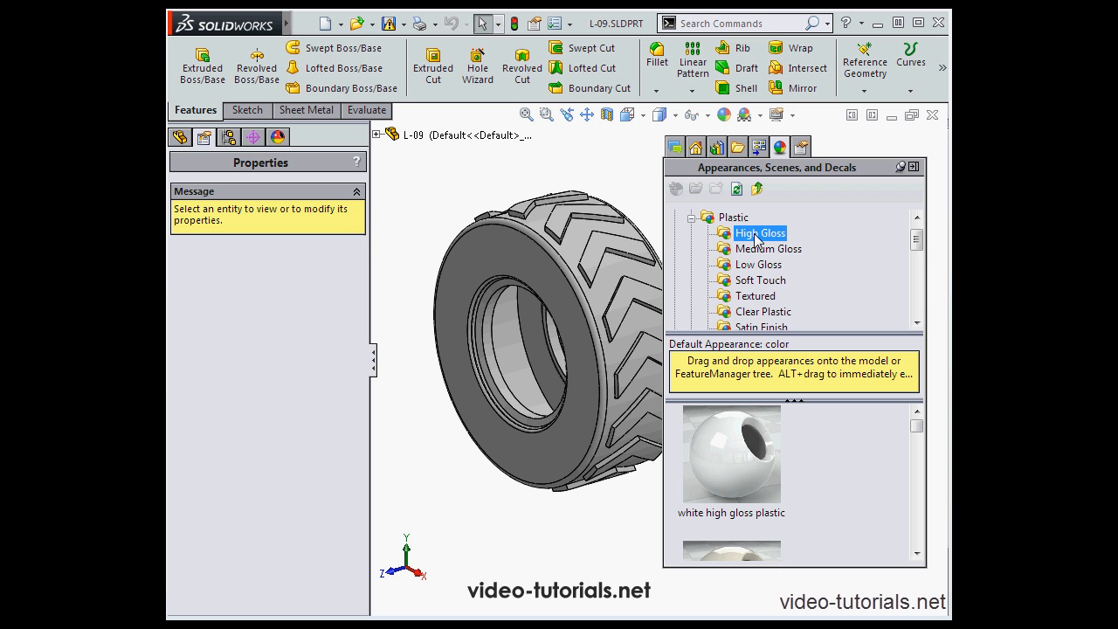
click(692, 217)
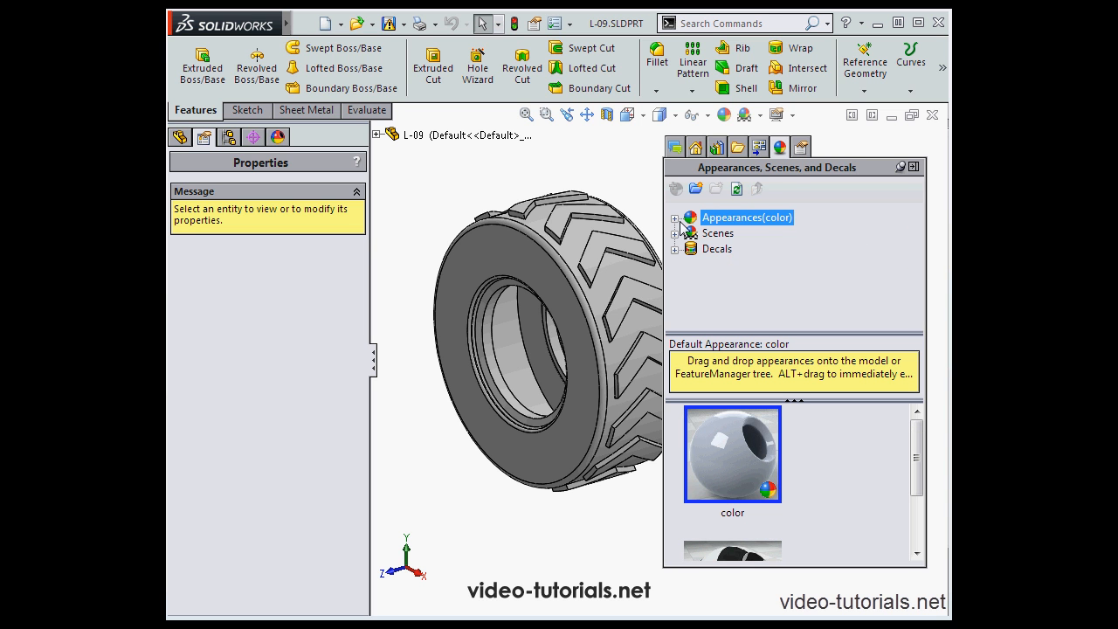
mouse_move(795, 200)
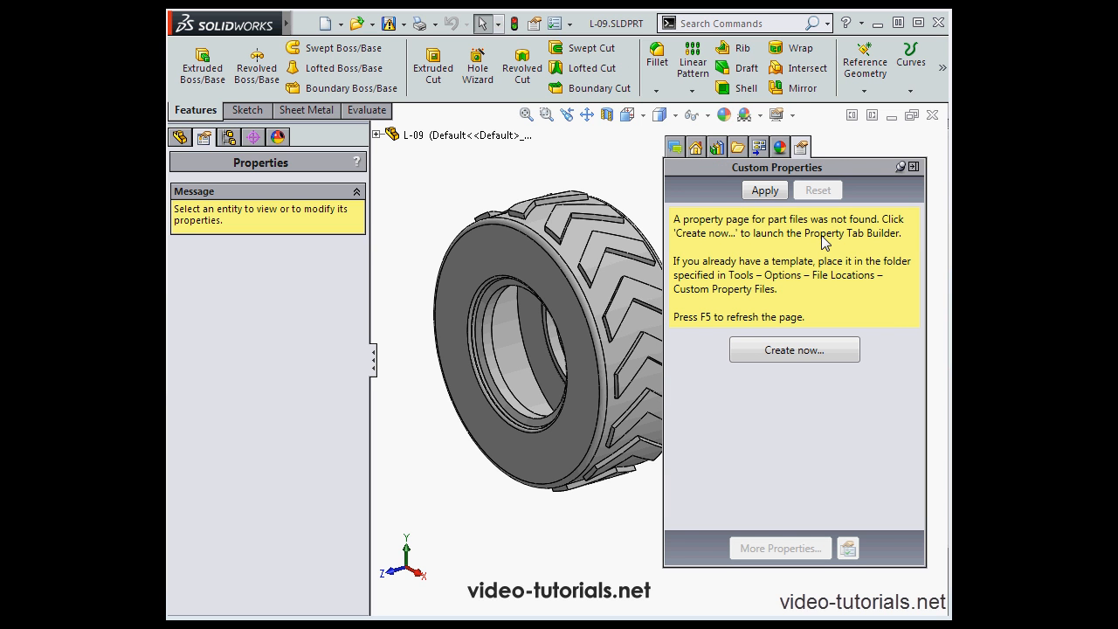
mouse_move(802, 230)
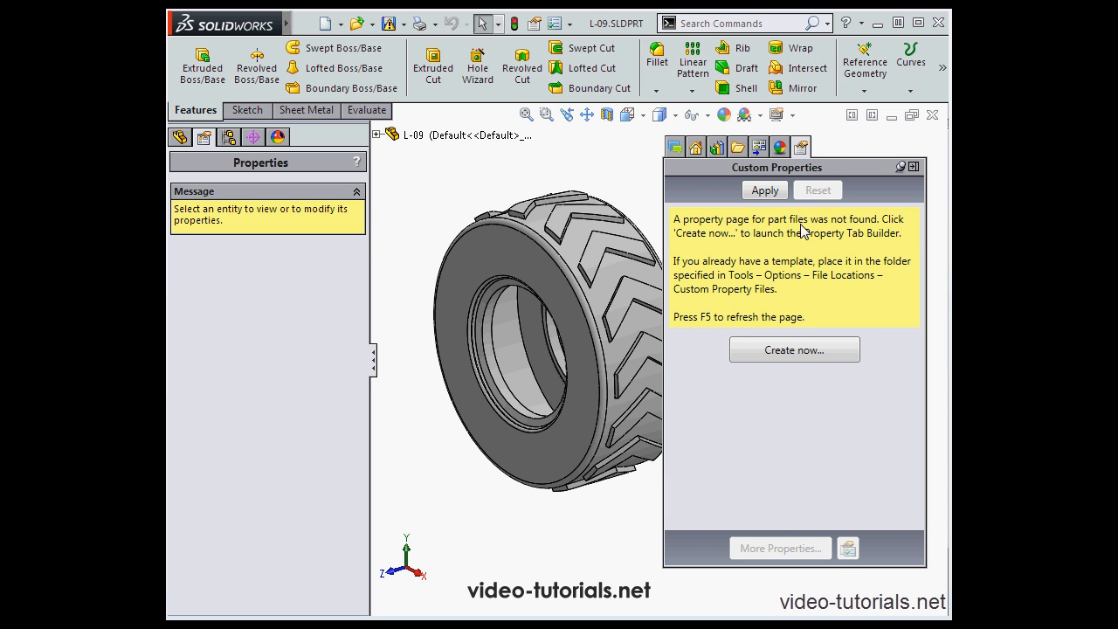
mouse_move(821, 227)
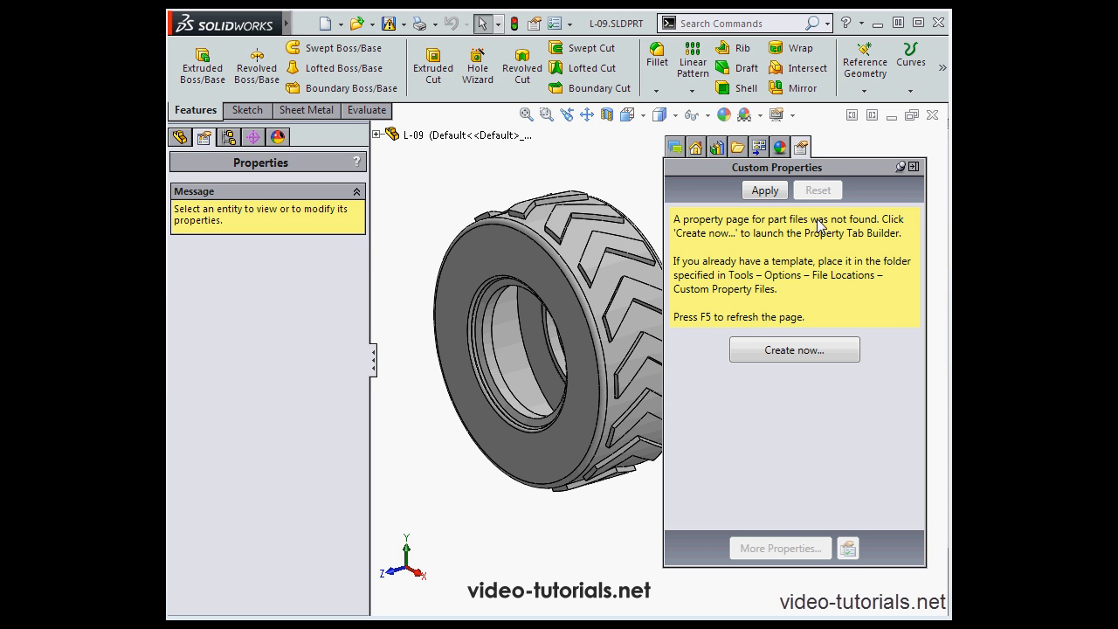
mouse_move(944, 154)
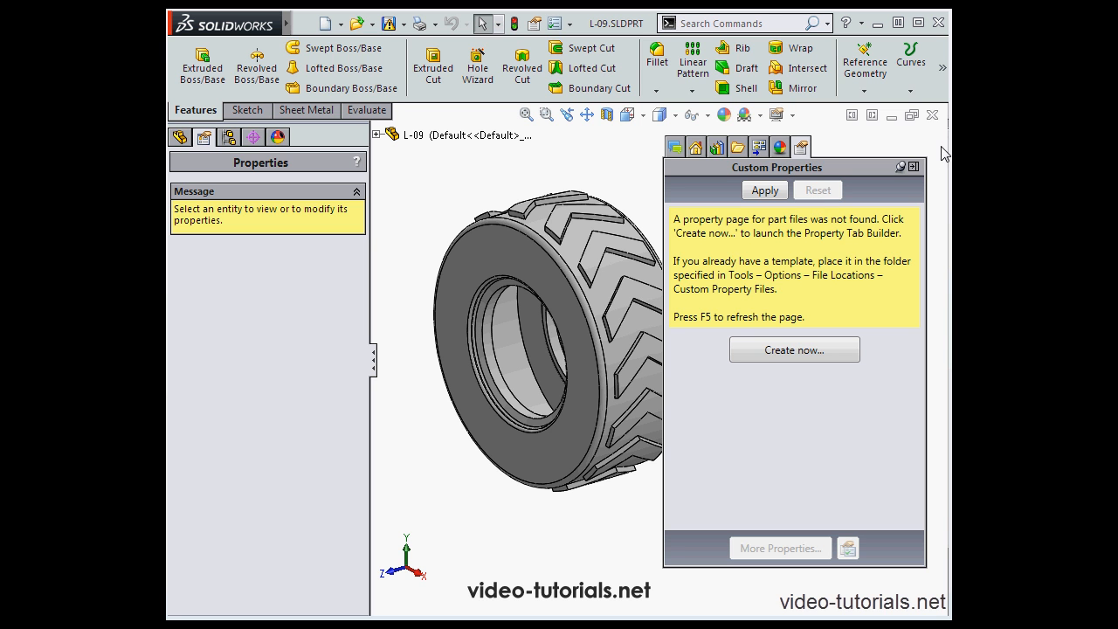
mouse_move(915, 168)
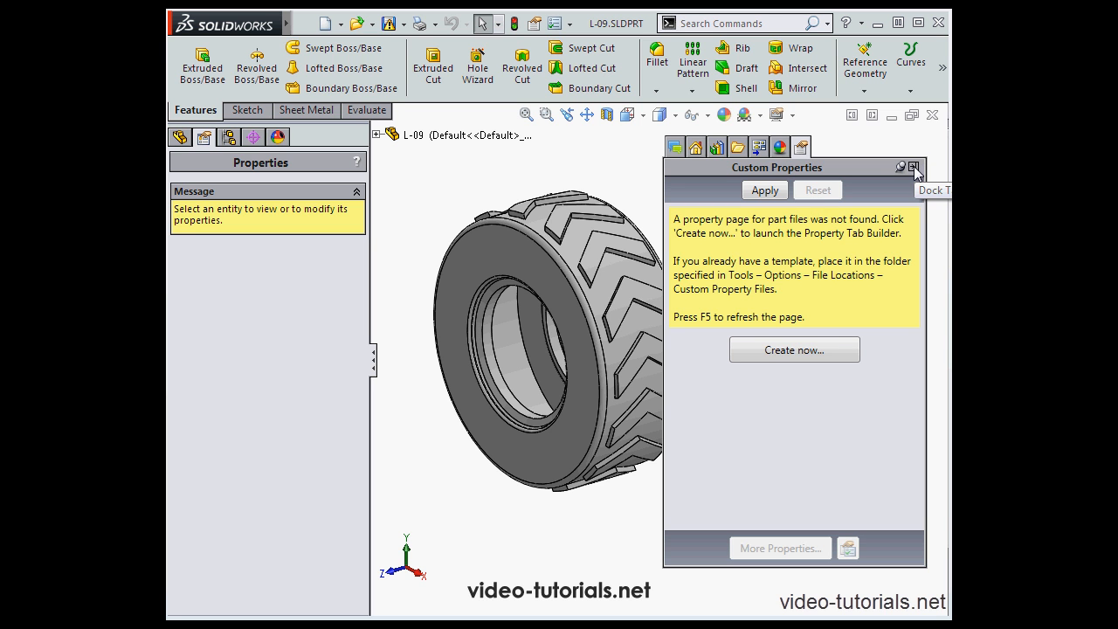
Collapse the Task Pane to its side strip so the tire model is unobstructed
click(913, 167)
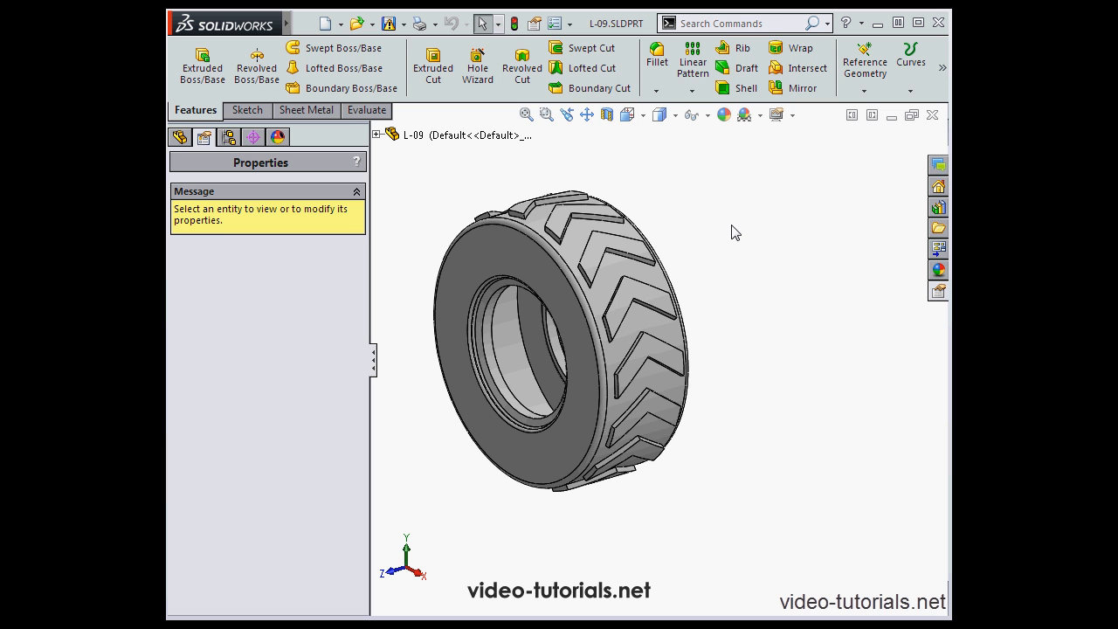
mouse_move(724, 243)
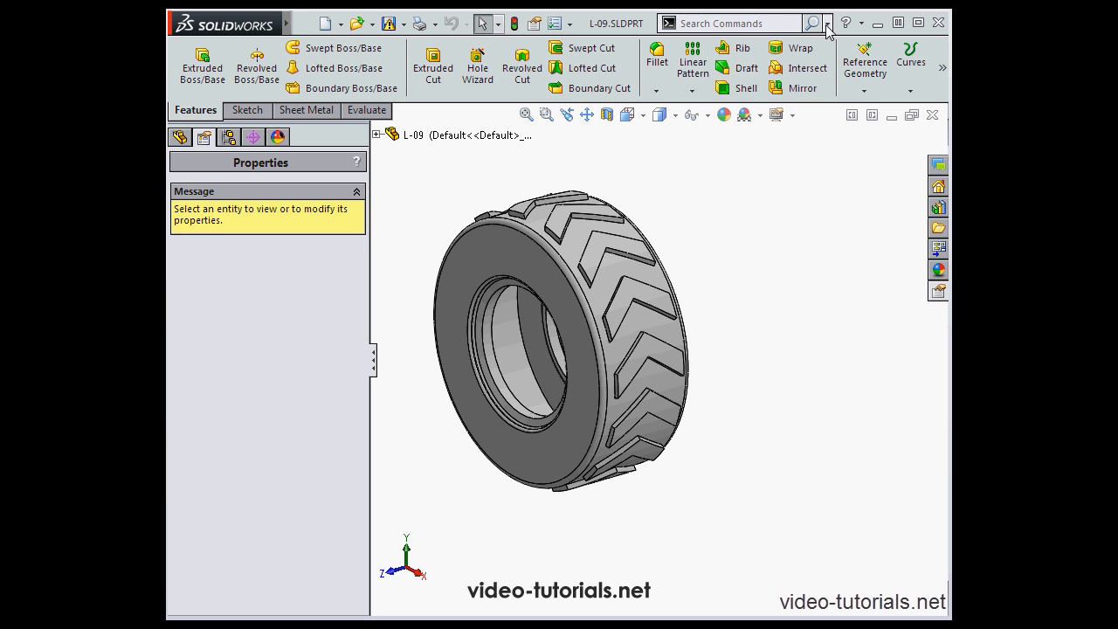
Search for 'text', listing models such as Help Text, then view the available search scopes
click(828, 23)
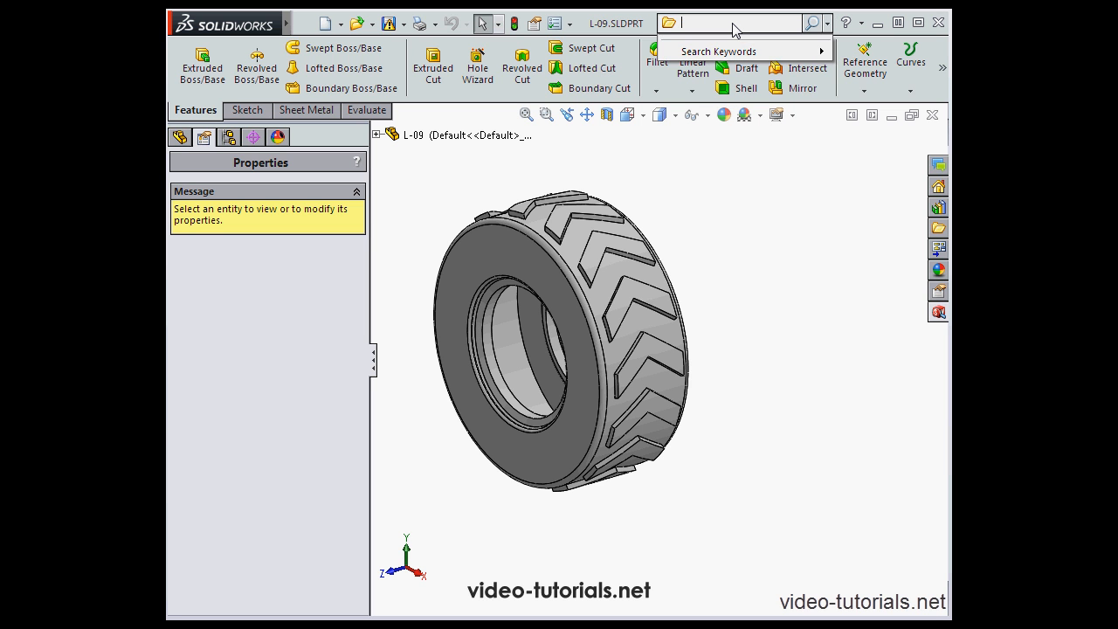
text(text)
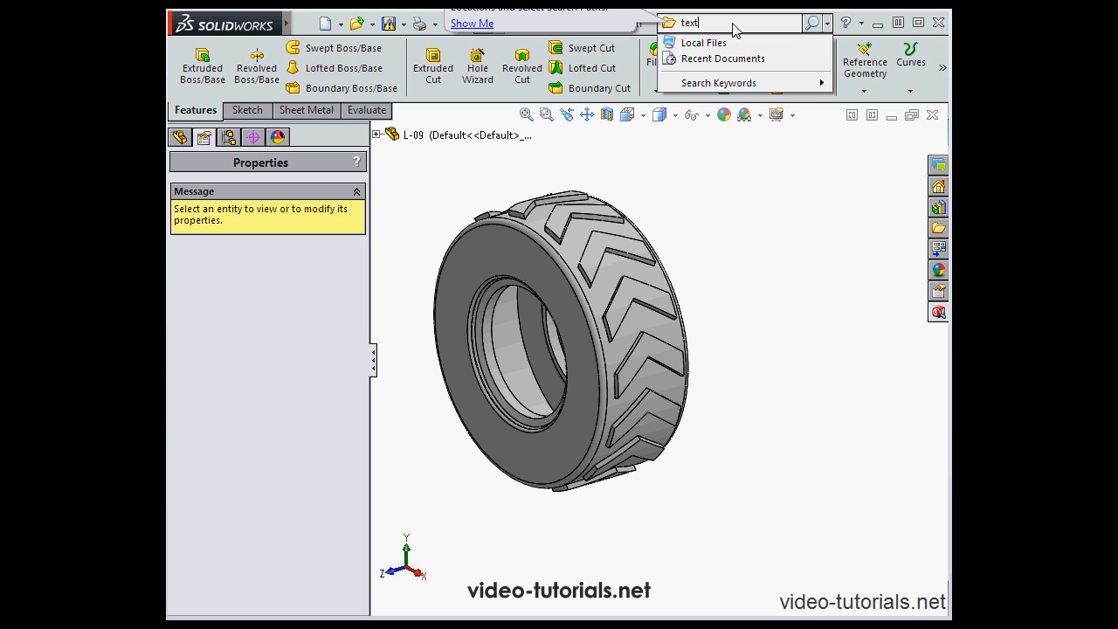
click(812, 21)
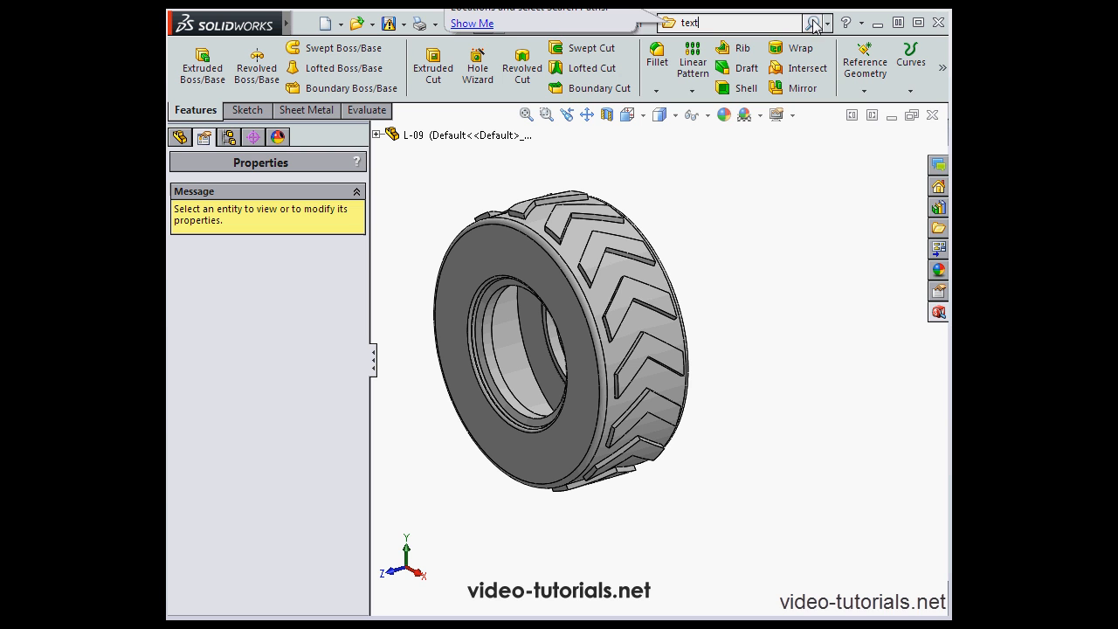
click(814, 23)
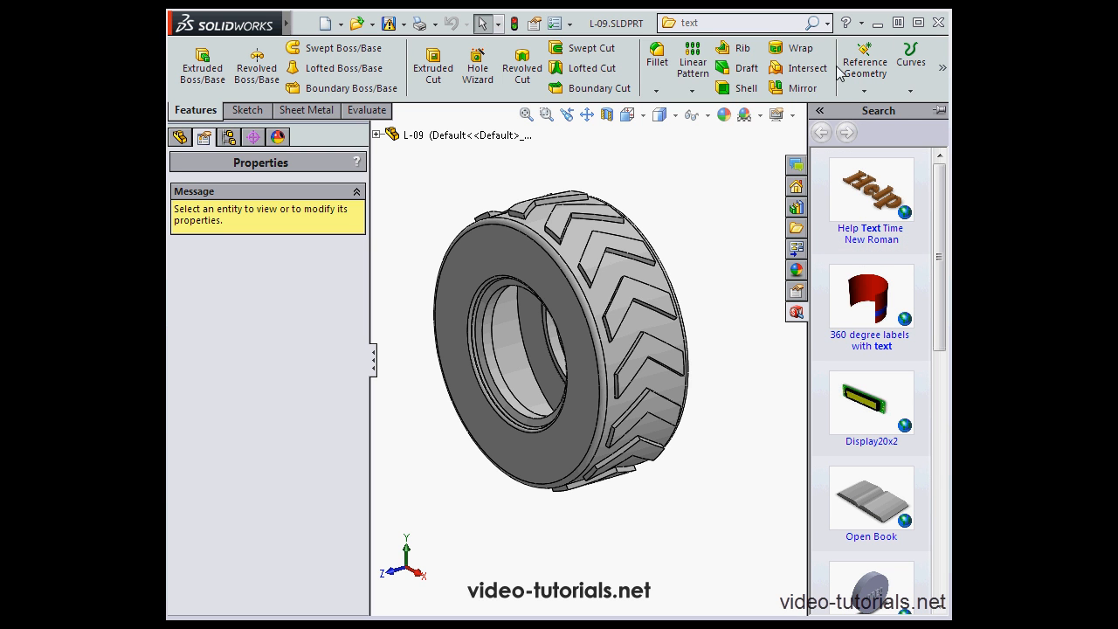
click(828, 21)
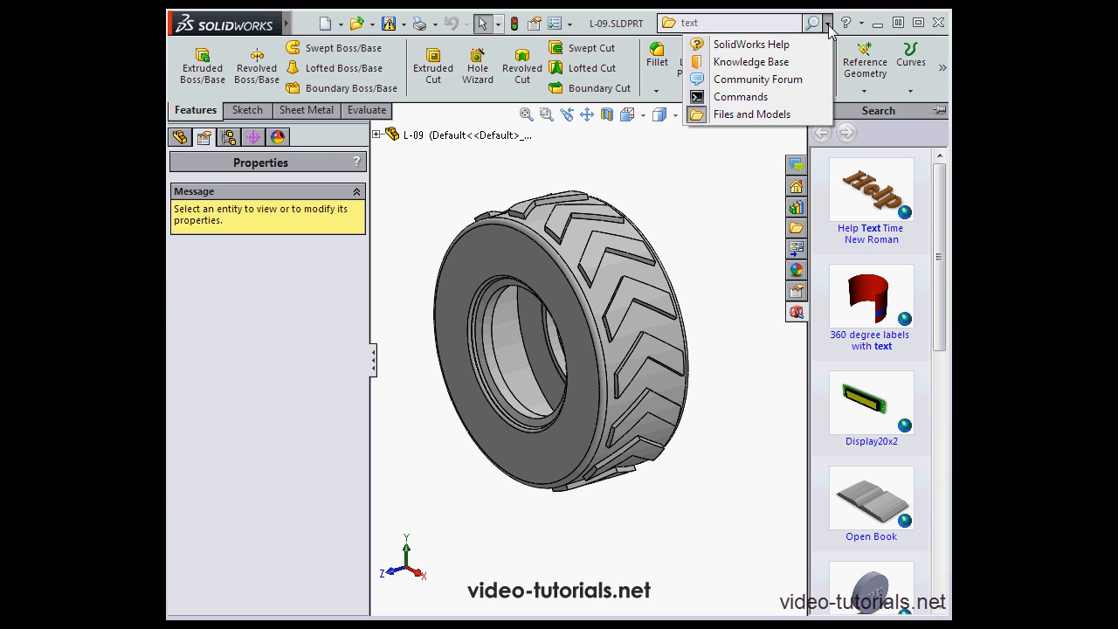
mouse_move(747, 98)
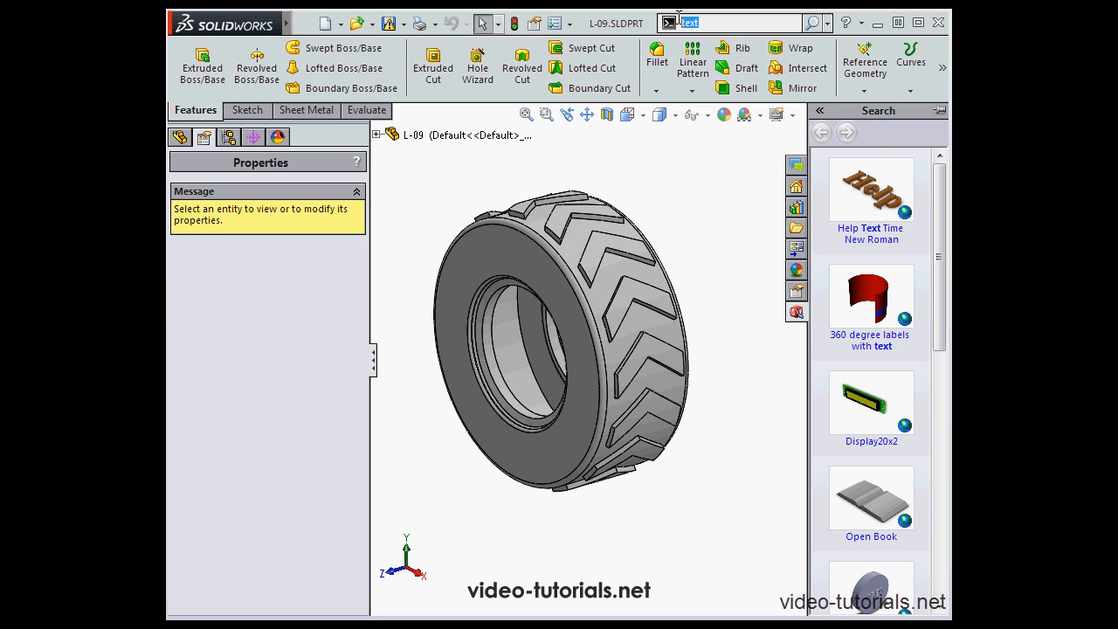
mouse_move(691, 59)
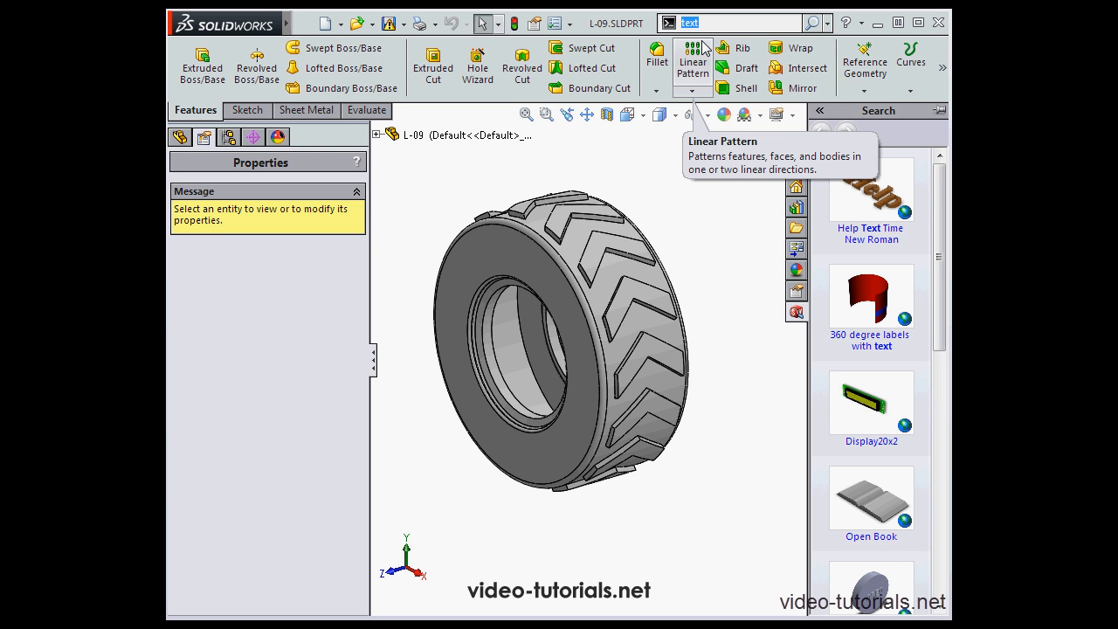
Search commands for 'Bo' to suggest Boundary Boss/Base and Extruded Boss/Base
text(Bos)
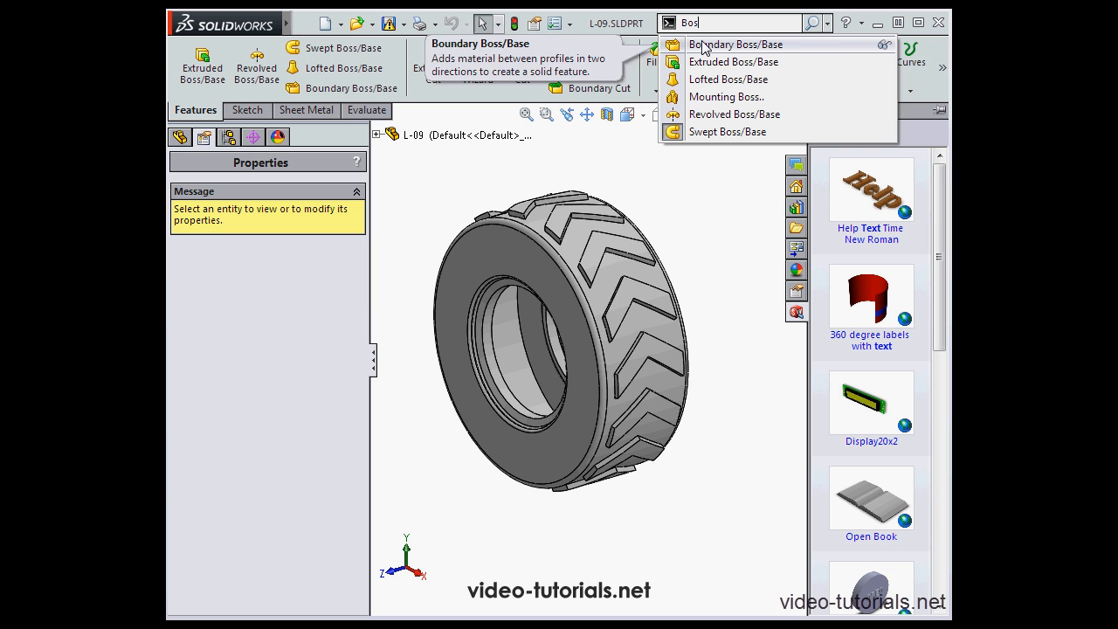
mouse_move(734, 61)
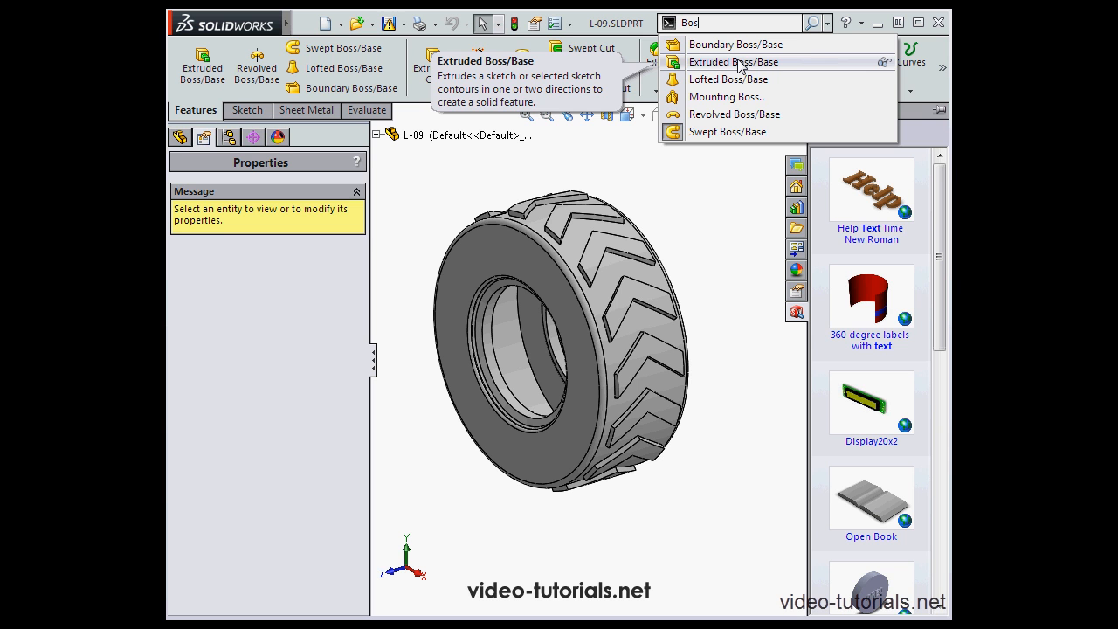
mouse_move(884, 63)
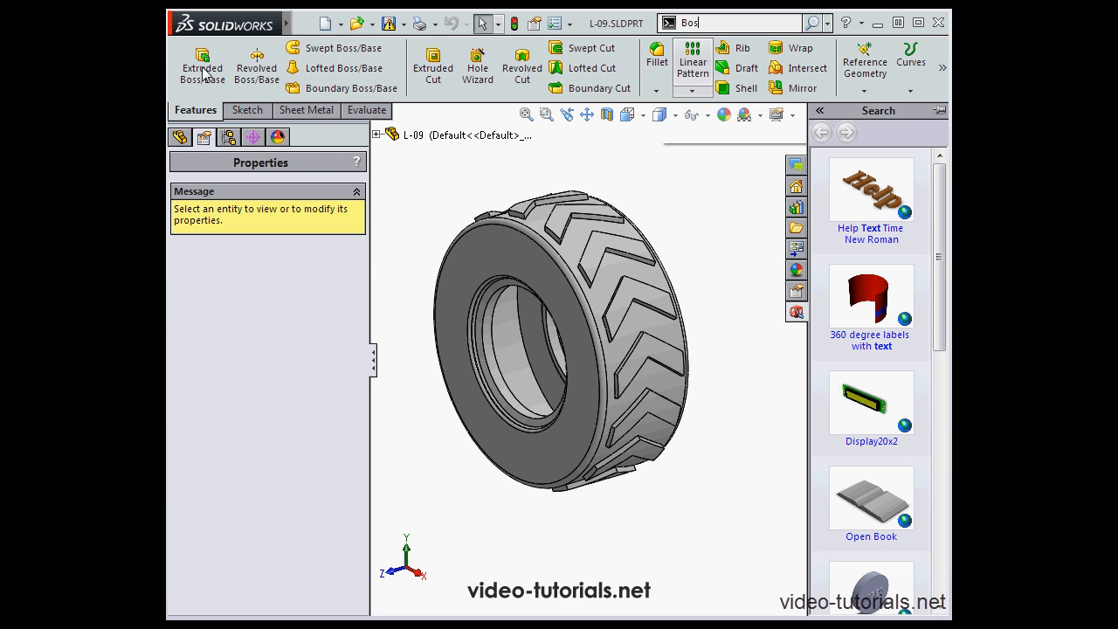
mouse_move(201, 67)
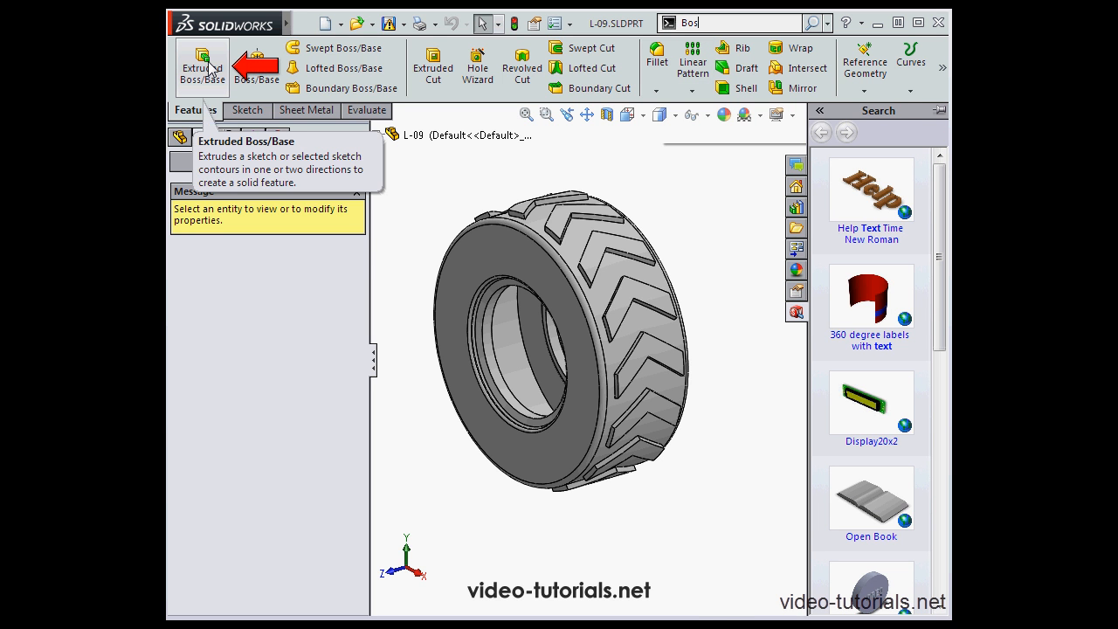